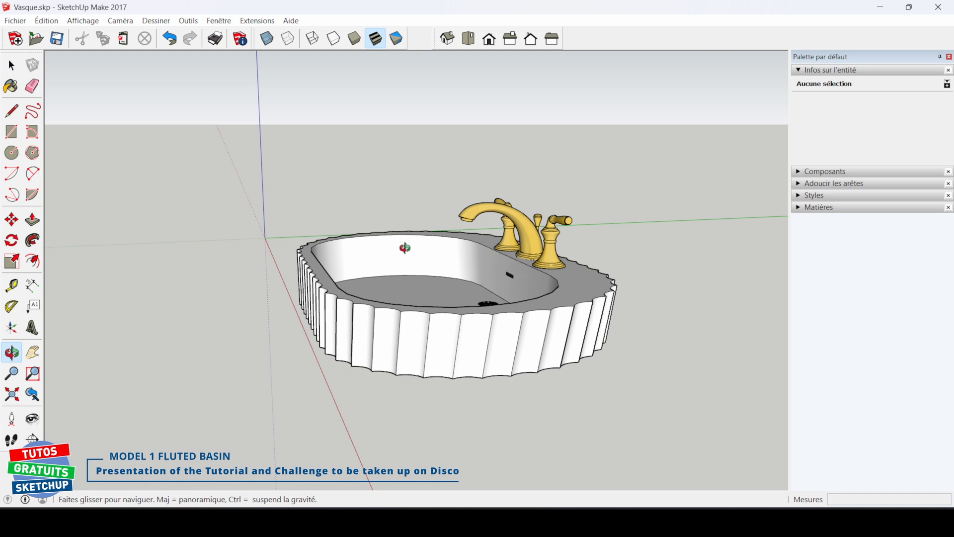
# Orbit the finished basin to present it, then start a new blank model.
pyautogui.moveTo(402, 248); pyautogui.dragTo(747, 303)
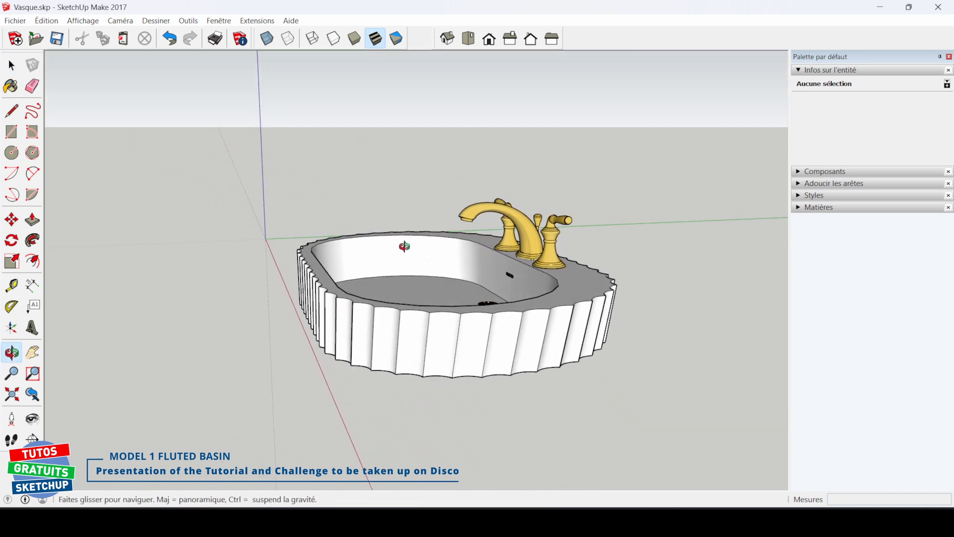
pyautogui.moveTo(405, 247); pyautogui.dragTo(752, 304)
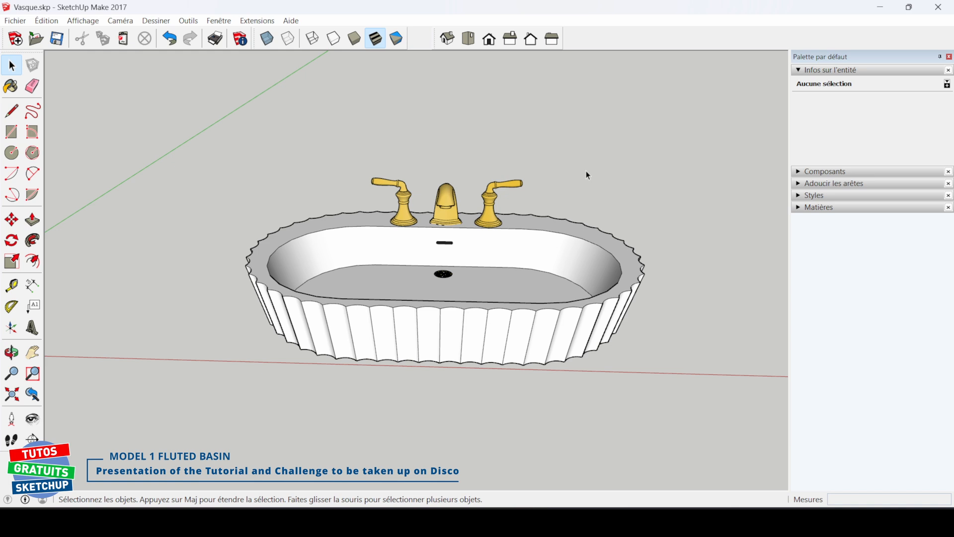
pyautogui.click(16, 38)
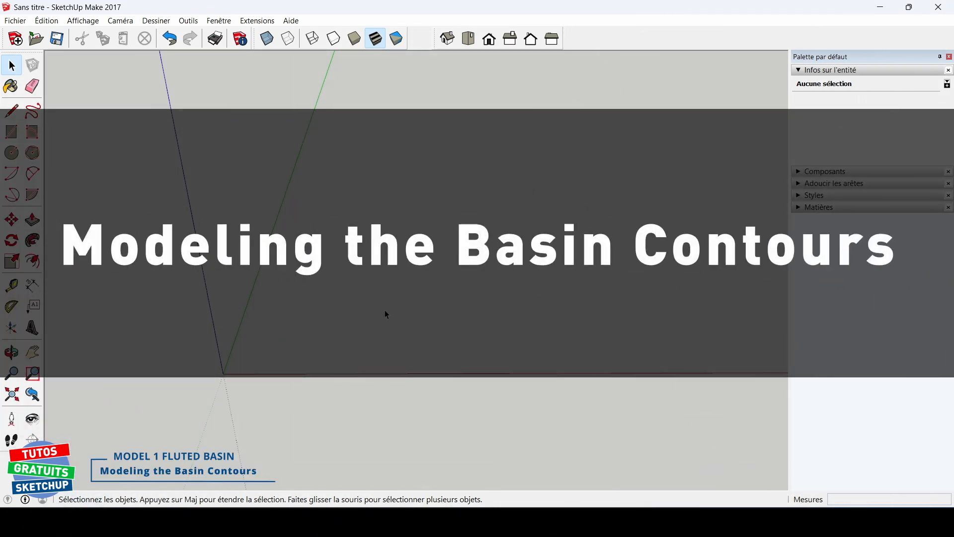
# Draw the initial rectangle on the ground as the basin contour base.
pyautogui.click(10, 131)
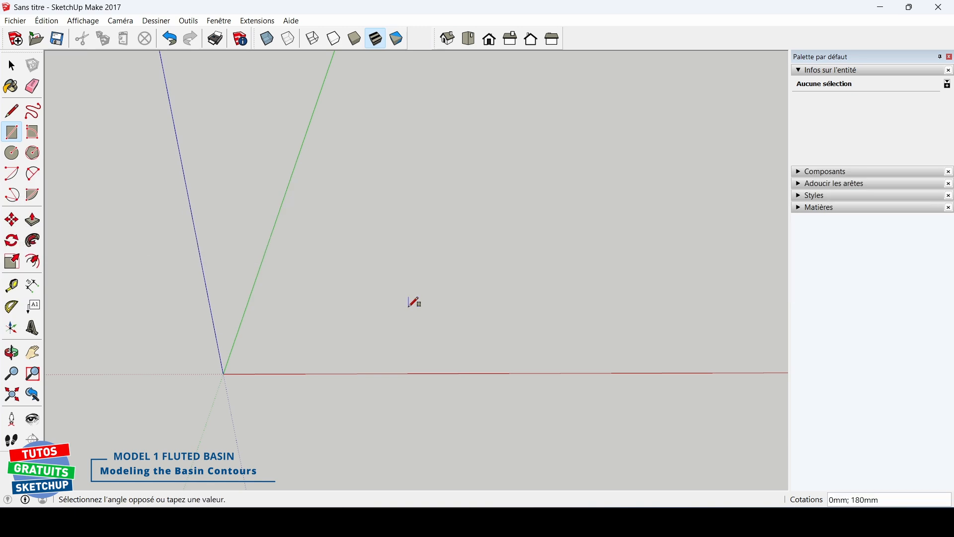
pyautogui.moveTo(415, 298); pyautogui.dragTo(455, 350)
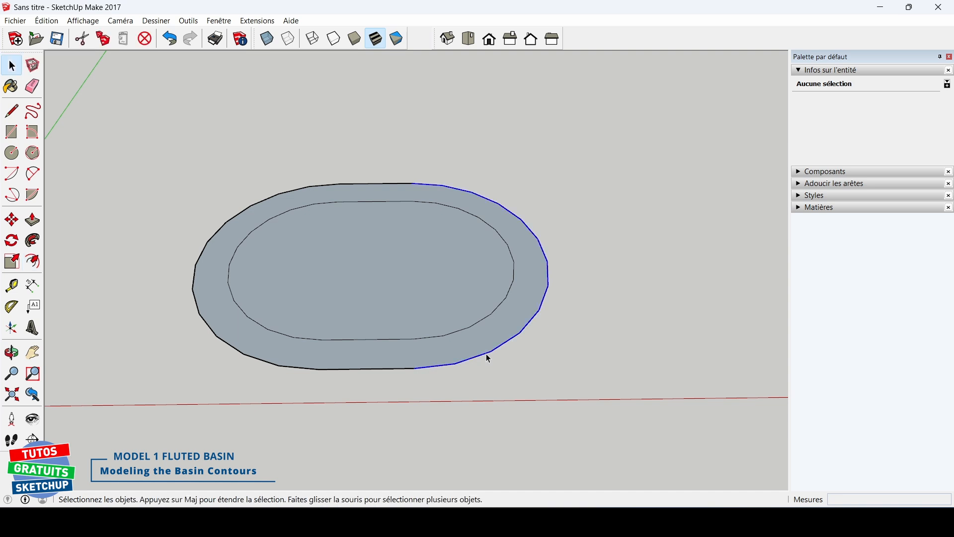
# Change the curved end arc to 18 segments in Entity Info.
pyautogui.click(485, 358)
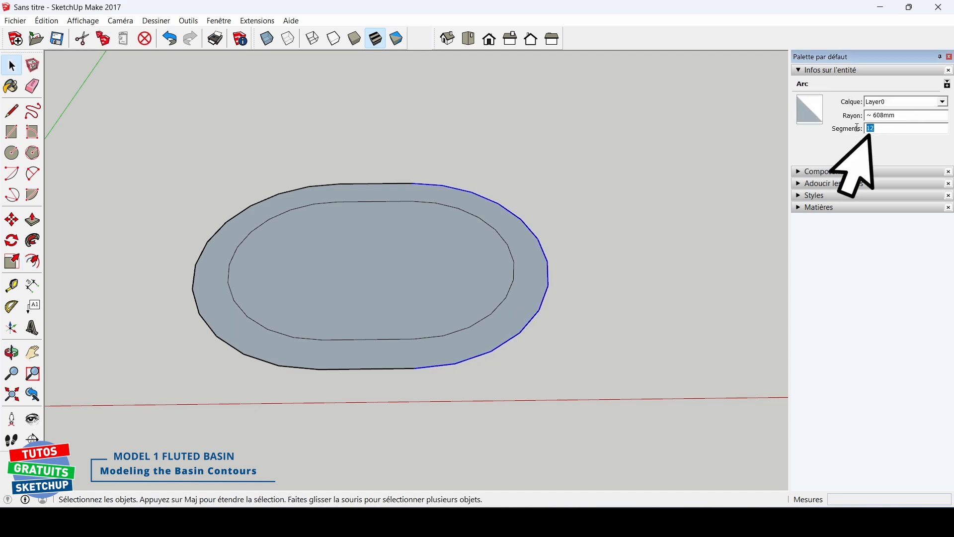
pyautogui.write('18')
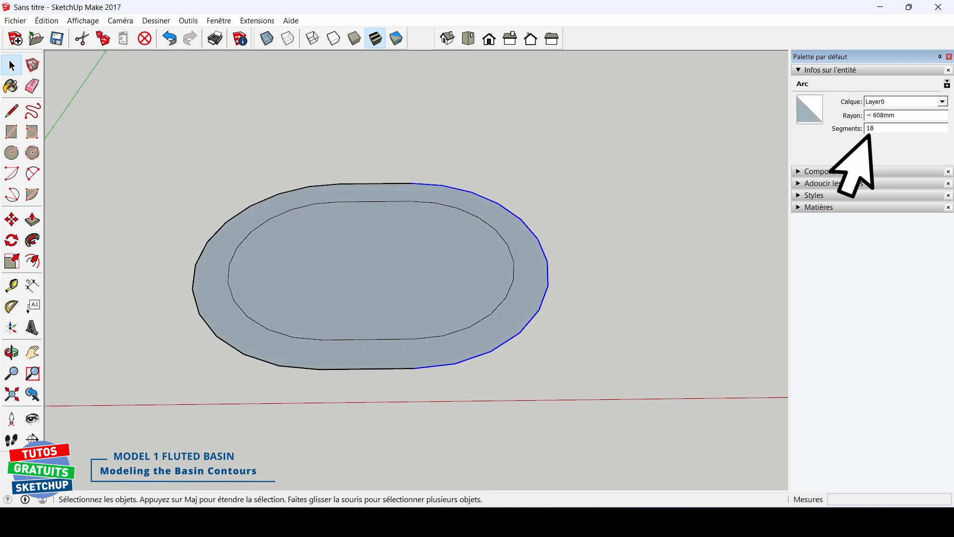
pyautogui.click(617, 211)
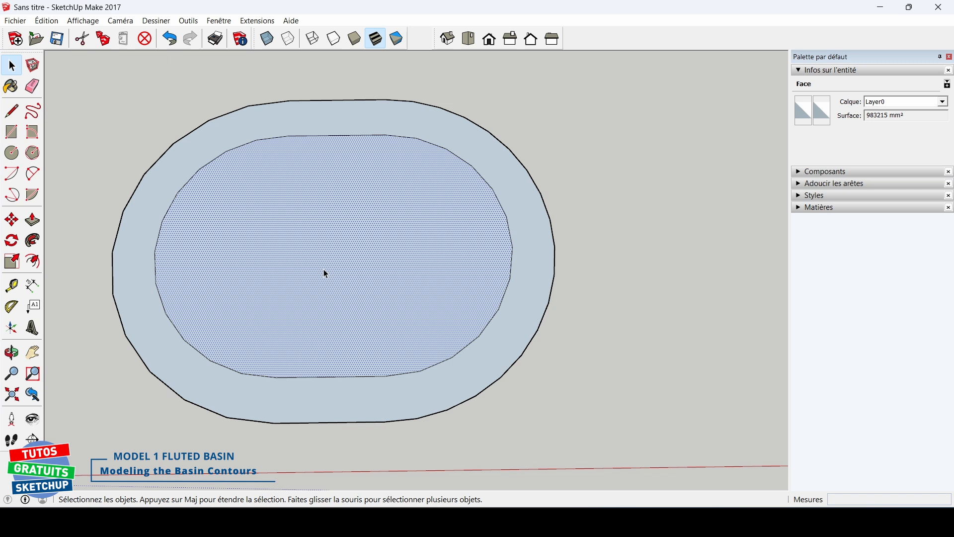
# Scale the inner face narrower along the green axis to widen the rim.
pyautogui.click(10, 262)
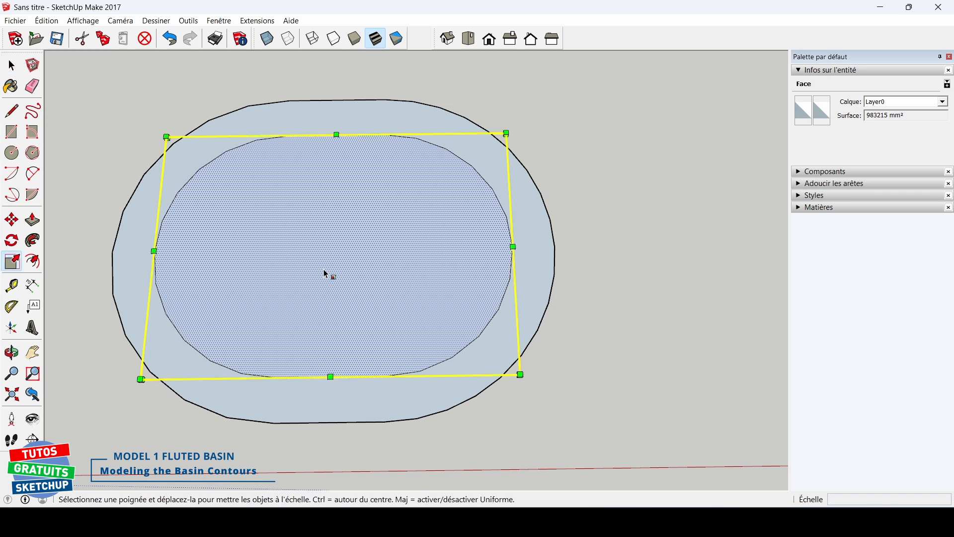
pyautogui.moveTo(336, 134); pyautogui.dragTo(335, 177)
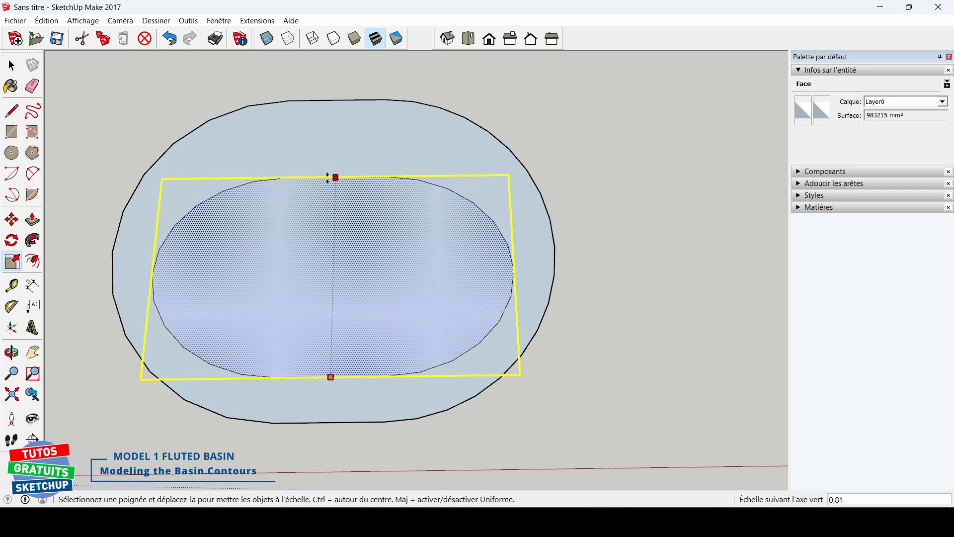
pyautogui.moveTo(335, 177); pyautogui.dragTo(334, 202)
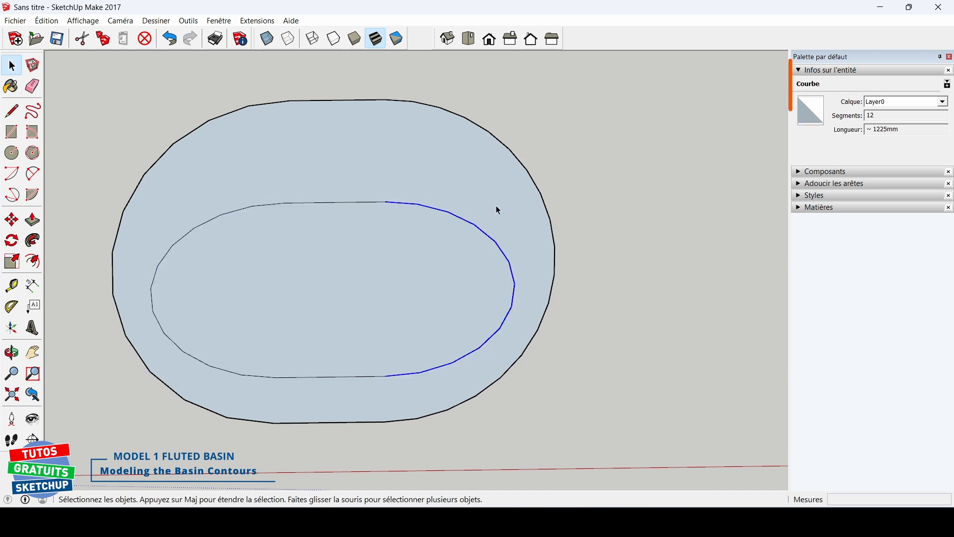
pyautogui.moveTo(501, 229)
pyautogui.write('175')
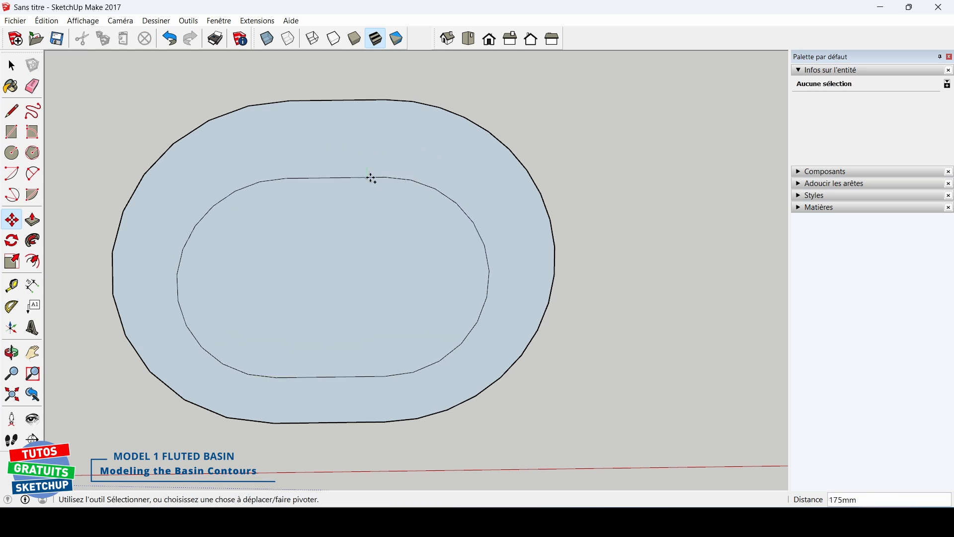
# Move the outline edges and inner face to re-proportion and centre the opening.
pyautogui.click(359, 99)
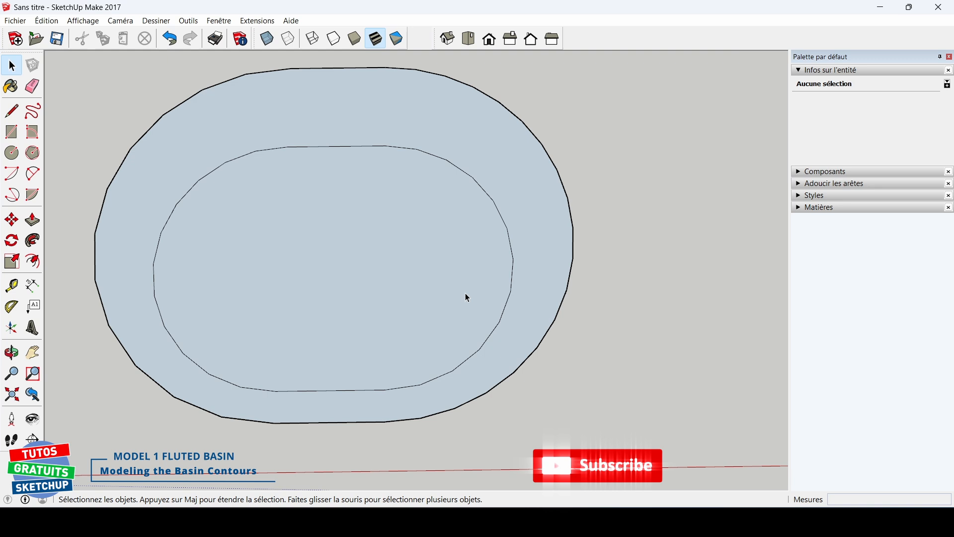
pyautogui.click(509, 297)
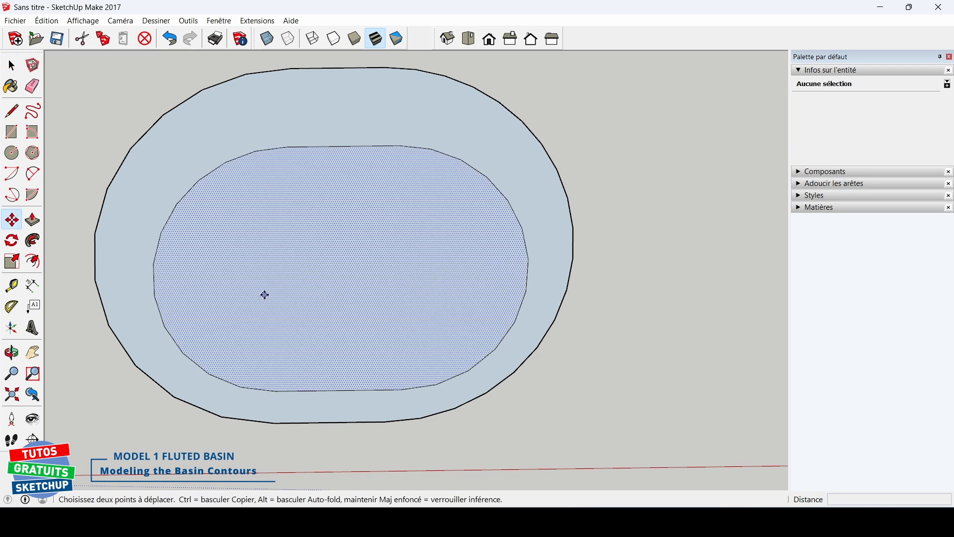
pyautogui.click(138, 251)
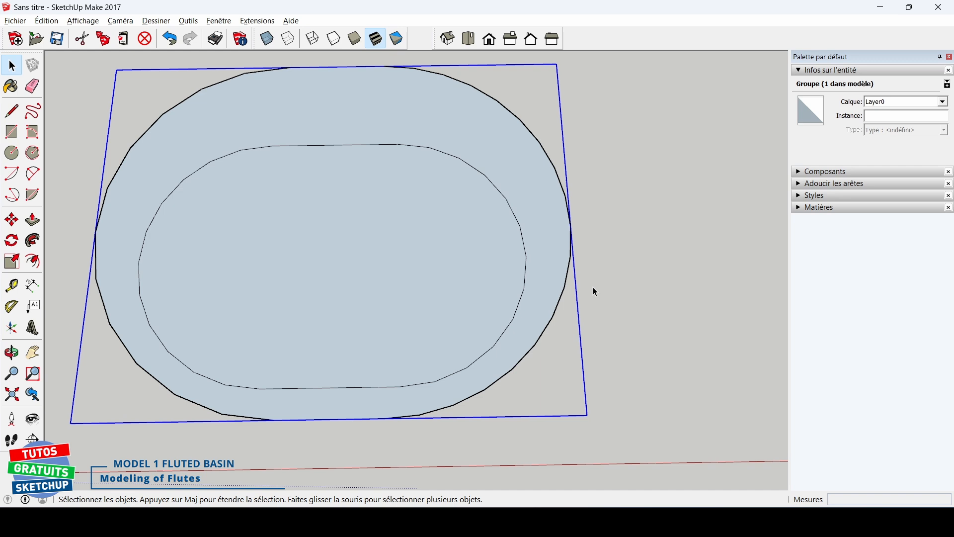
# Open the grouped outline and draw a first small 2-point scallop arc on the lower outer edge.
pyautogui.click(538, 388)
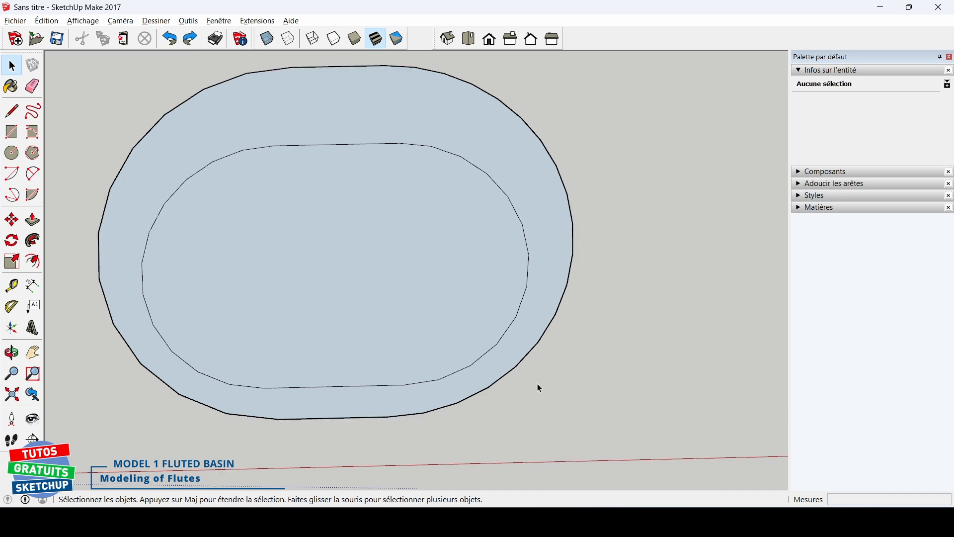
pyautogui.click(32, 173)
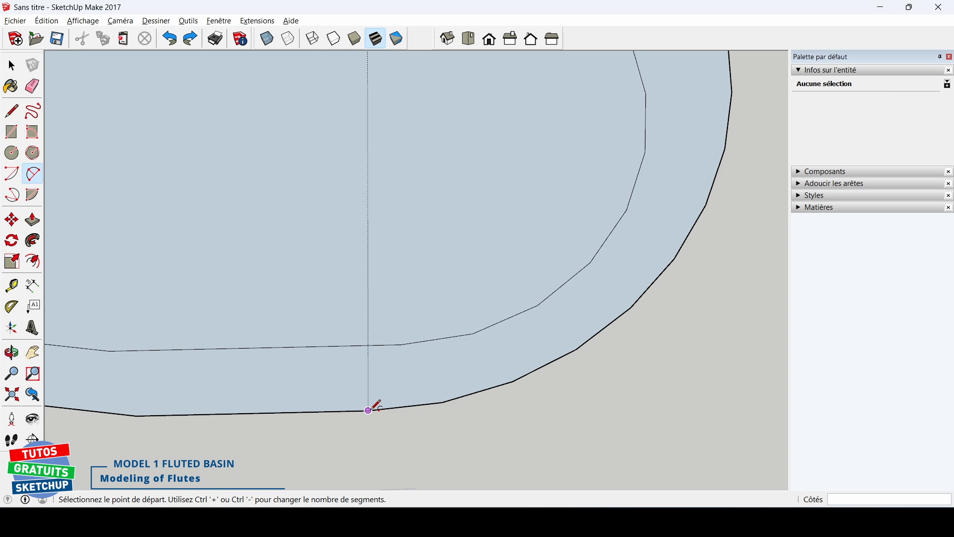
pyautogui.click(443, 401)
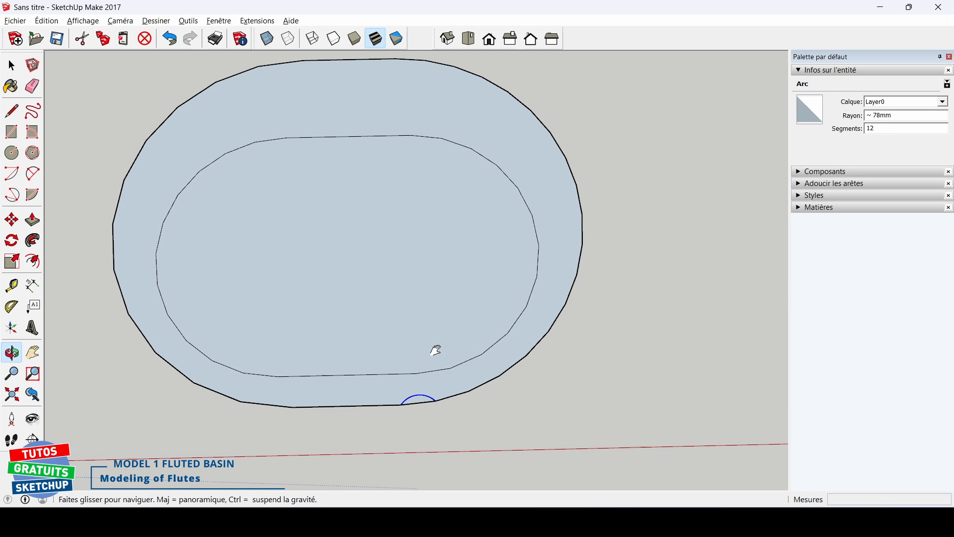
pyautogui.click(11, 239)
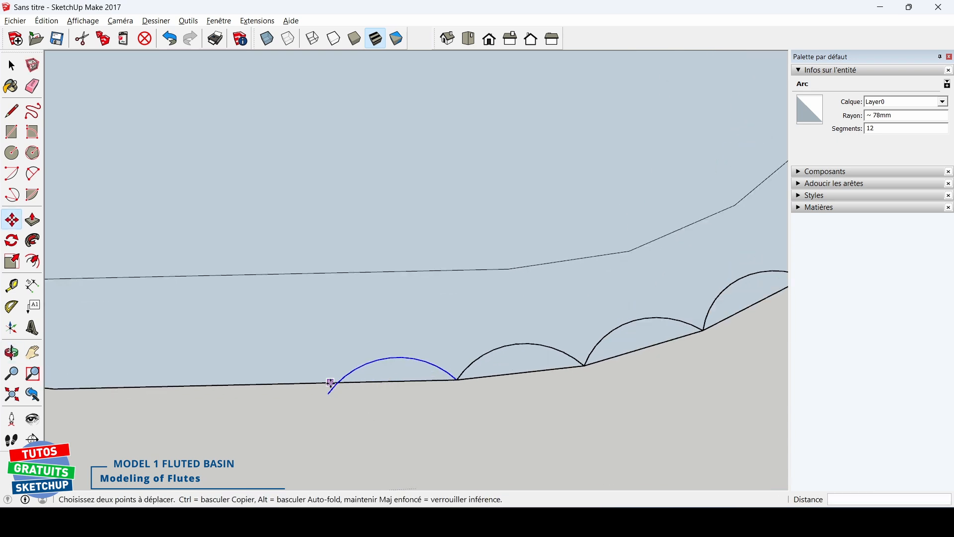
pyautogui.moveTo(409, 407)
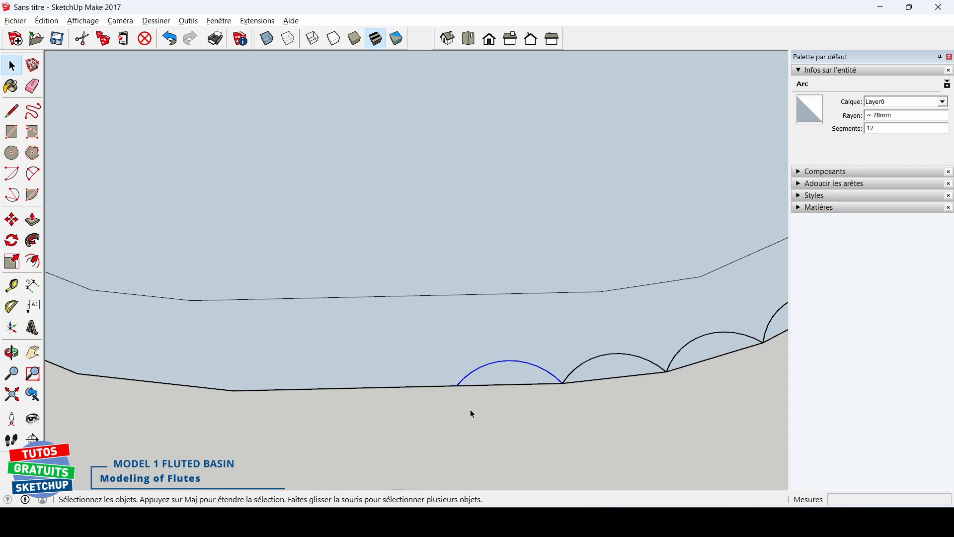
# Copy the scallop arc along the outer edge segments with Move and Ctrl.
pyautogui.click(11, 219)
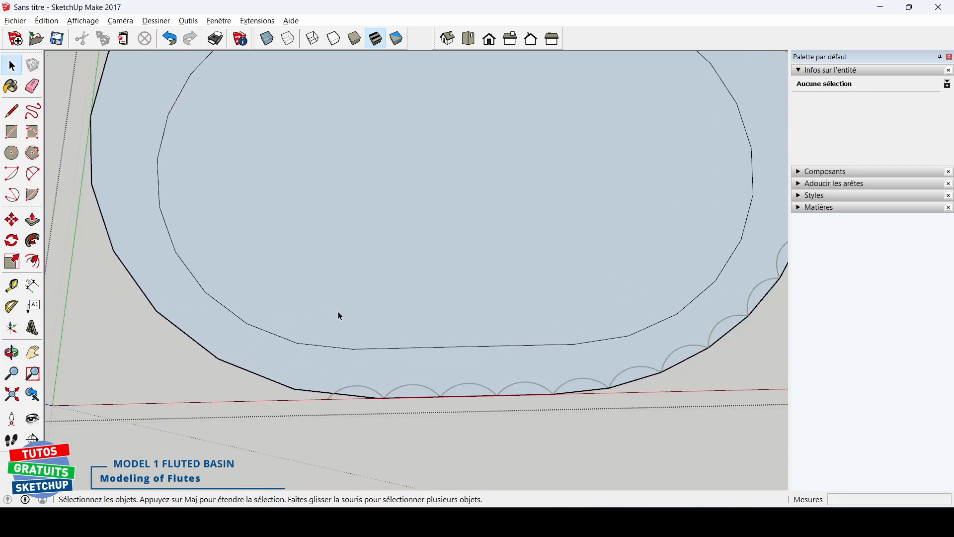
pyautogui.click(231, 318)
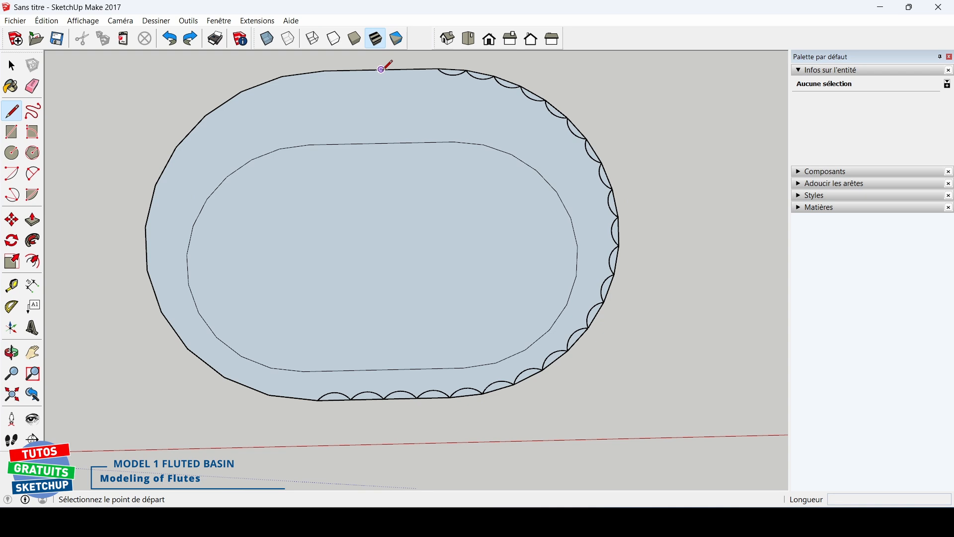
pyautogui.moveTo(381, 68)
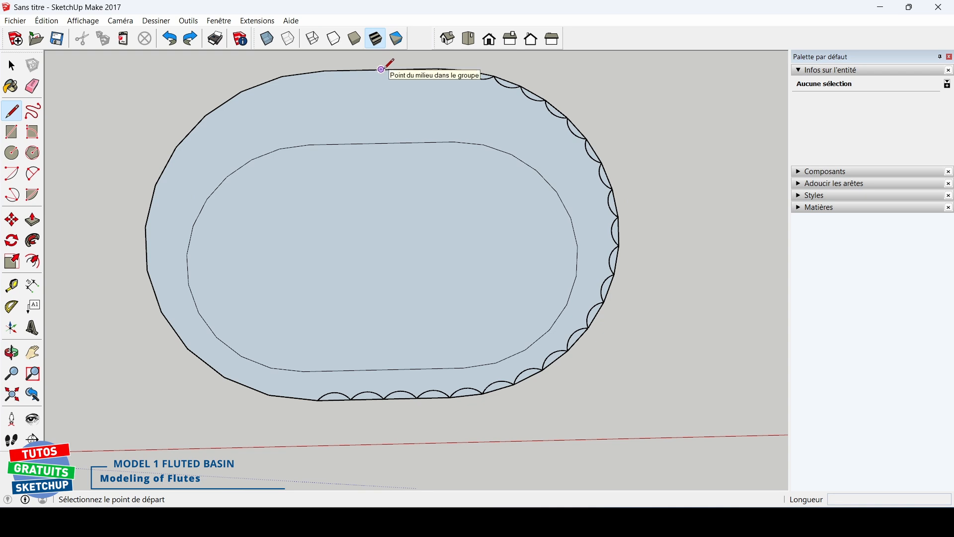
# Draw a line from the top edge's midpoint down to the oval's centre.
pyautogui.click(381, 69)
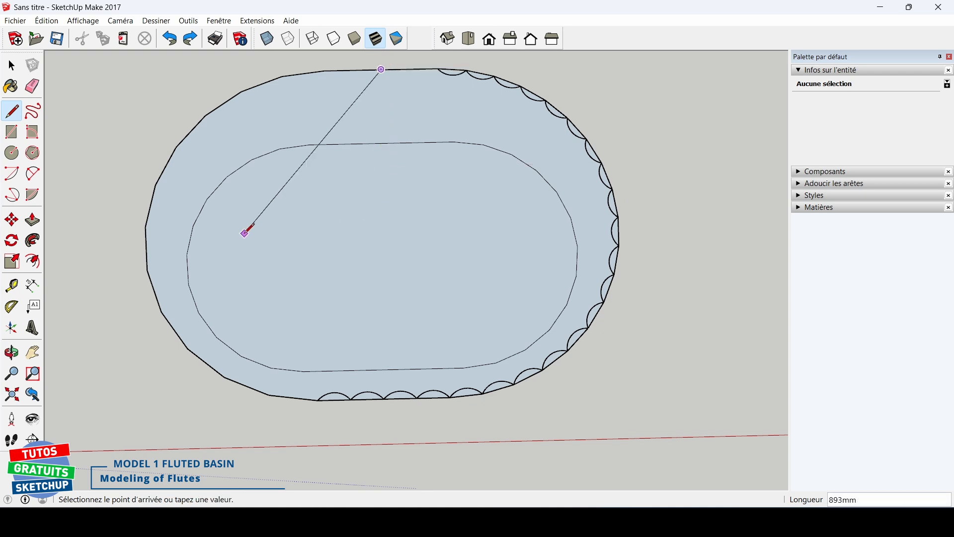
pyautogui.moveTo(186, 197)
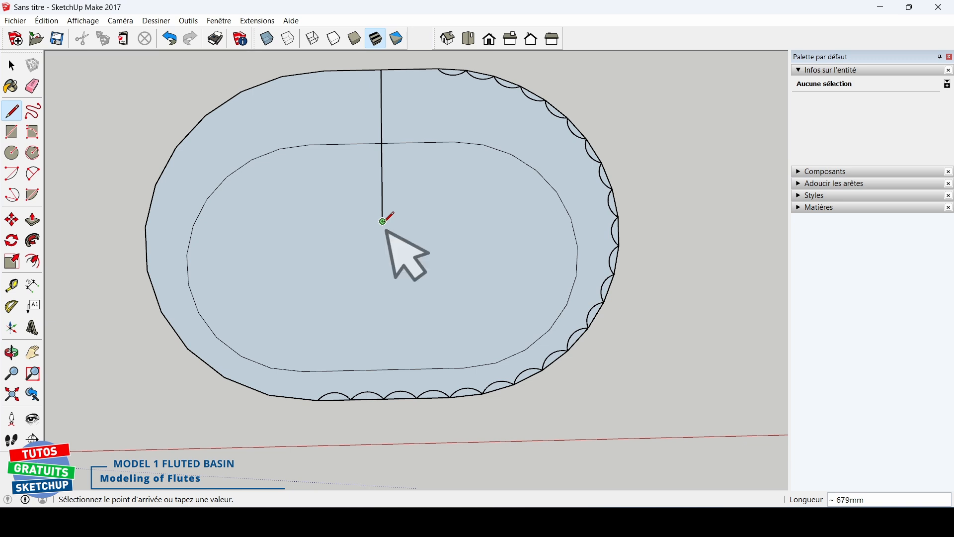
pyautogui.rightClick(381, 220)
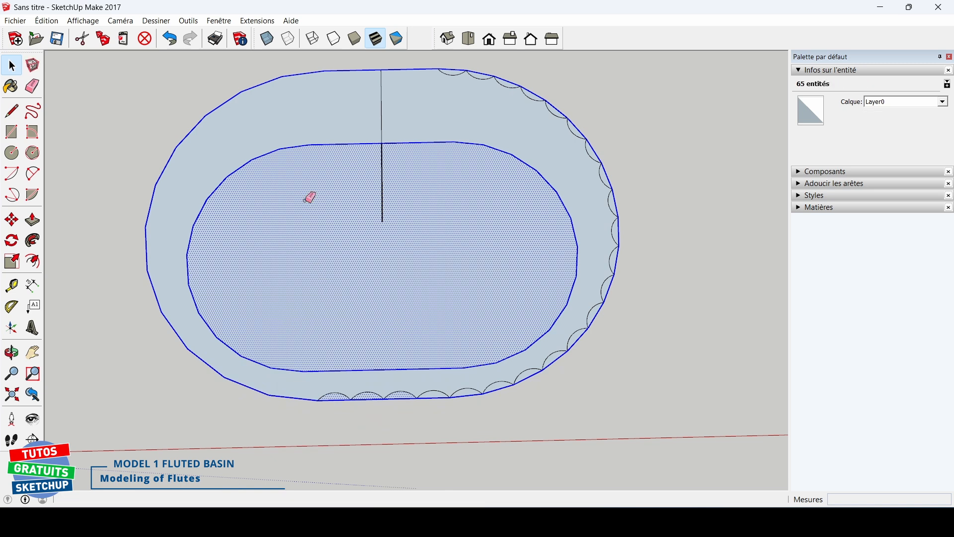
# Erase the outer outline and rotate-copy the scalloped half around the oval's centre.
pyautogui.click(32, 85)
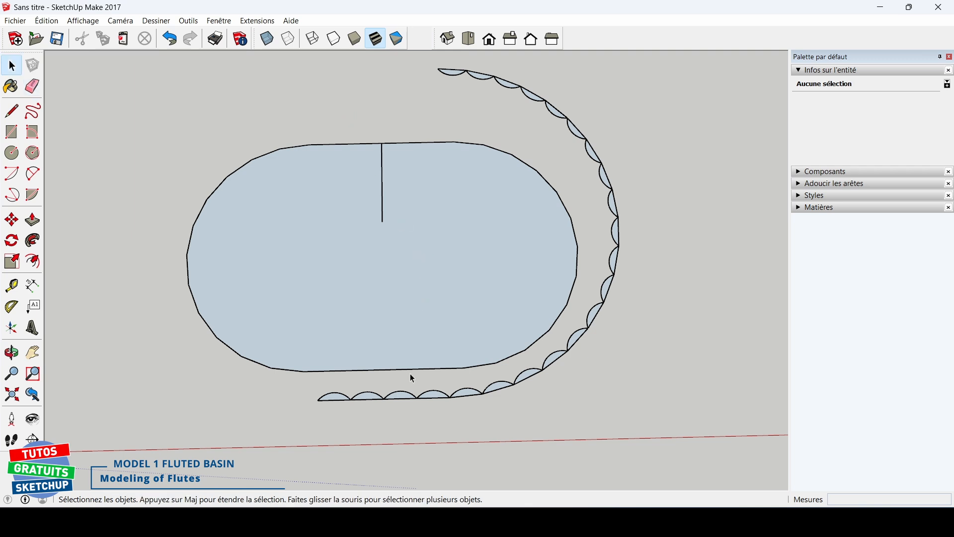
pyautogui.click(400, 395)
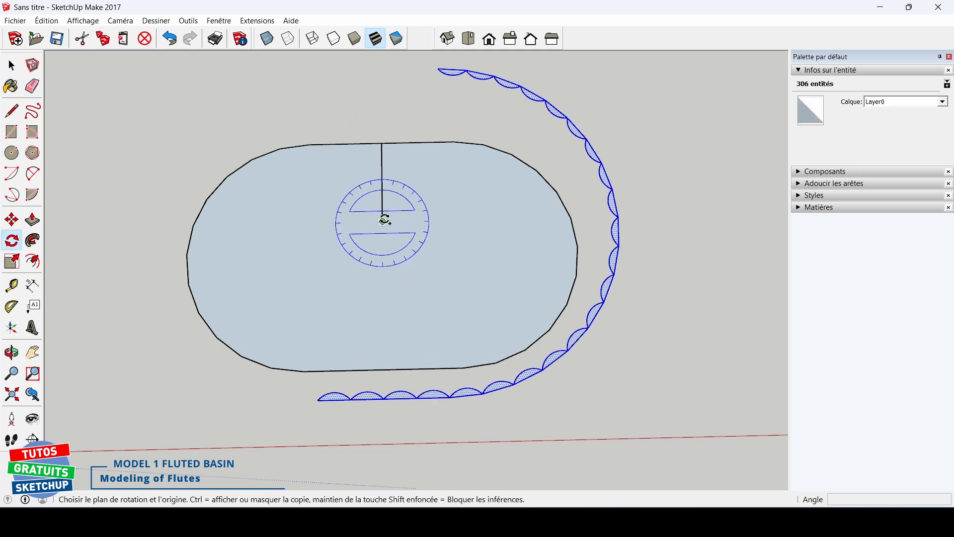
pyautogui.click(383, 221)
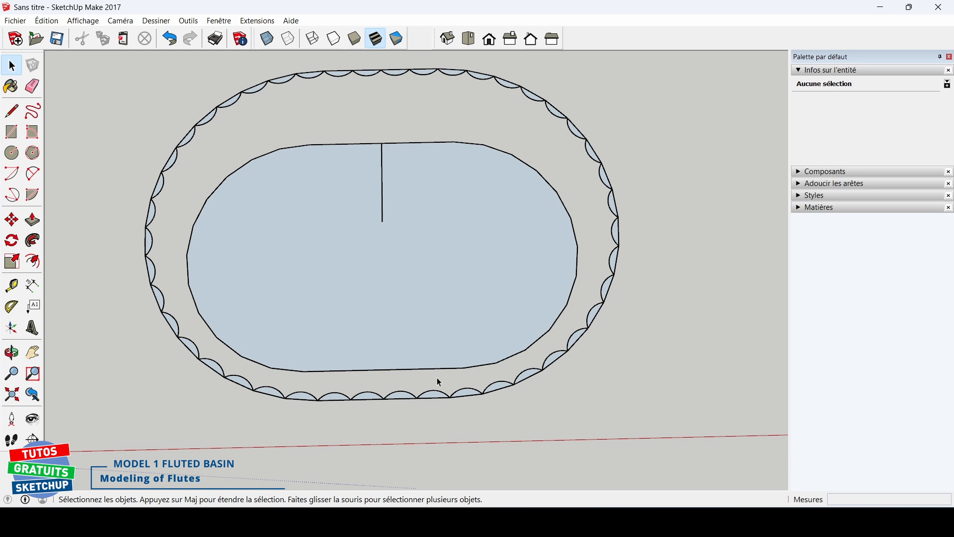
# Trace an edge to heal the rim face and erase leftover arc edges along the bottom.
pyautogui.click(10, 110)
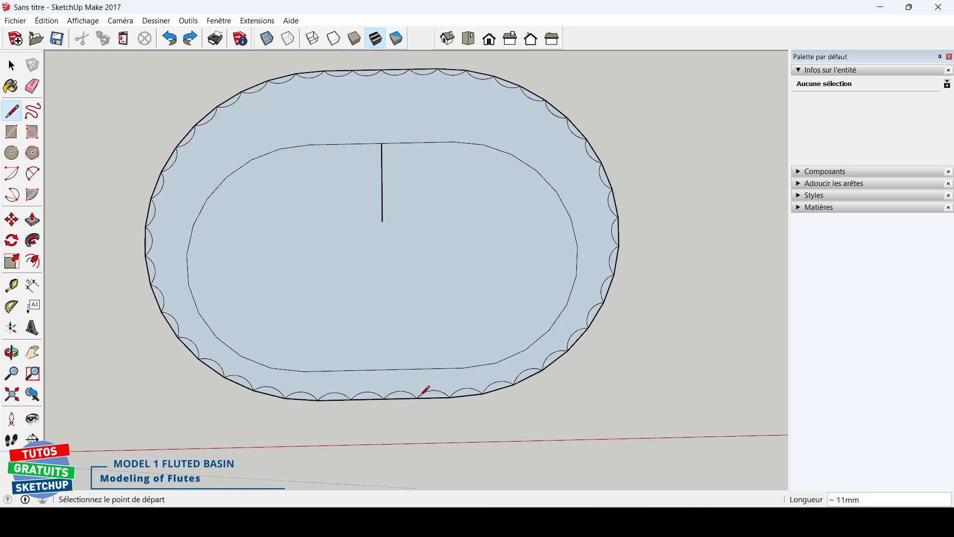
pyautogui.click(10, 65)
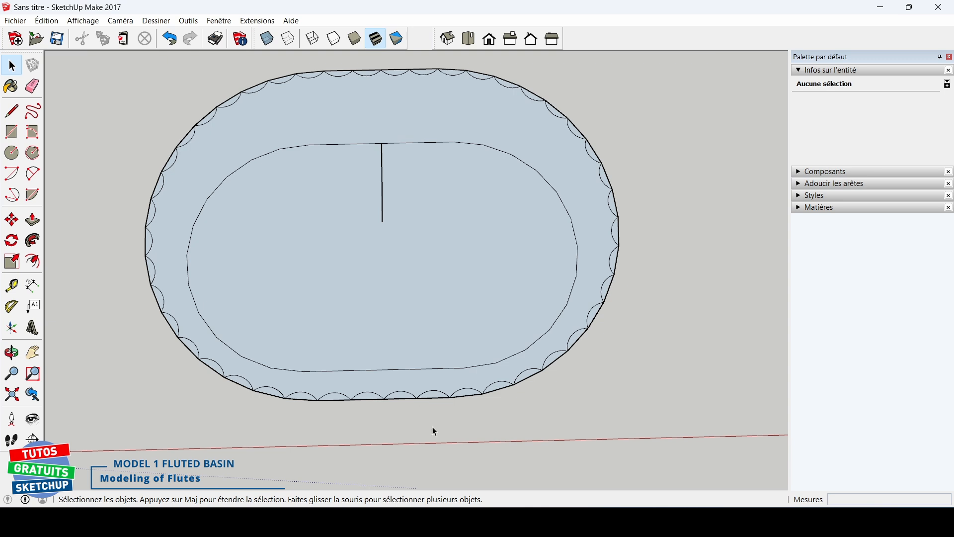
pyautogui.click(32, 87)
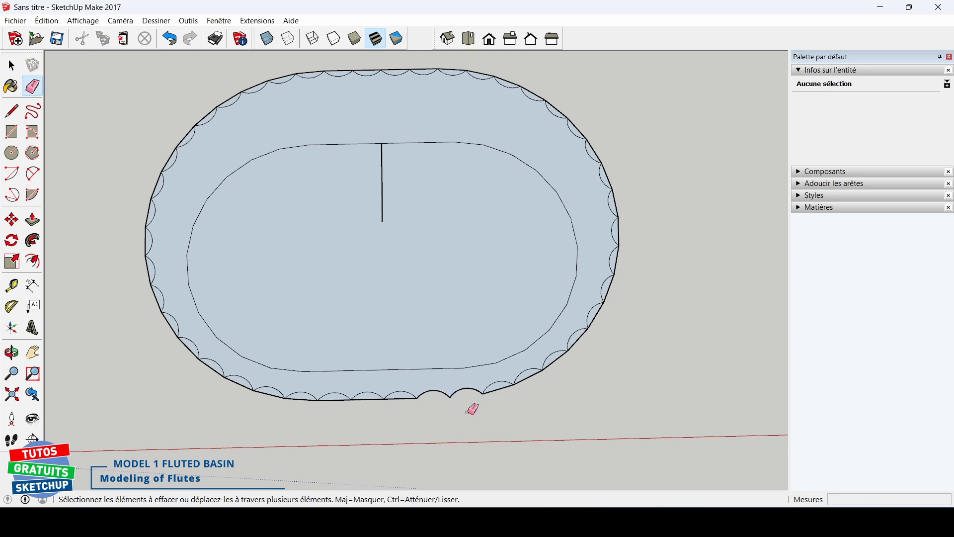
pyautogui.click(9, 65)
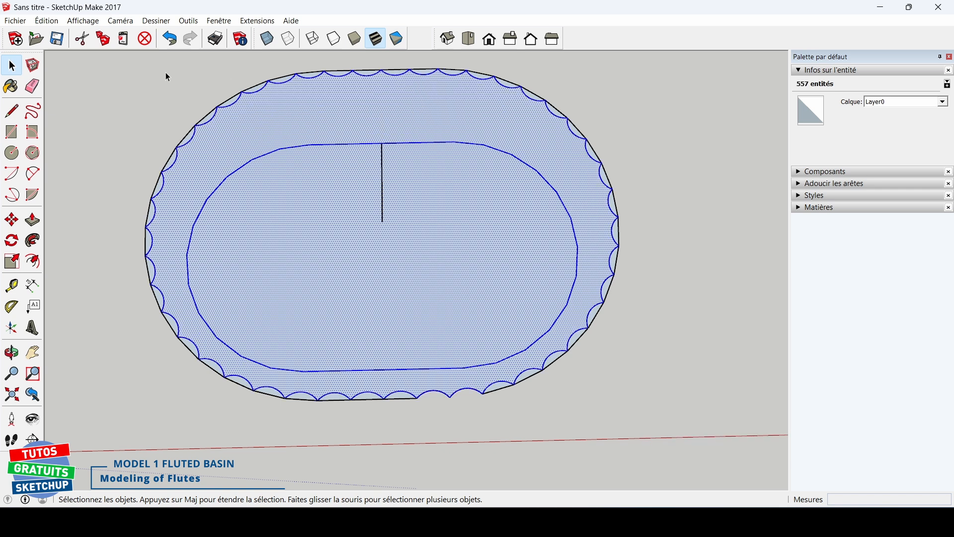
pyautogui.moveTo(109, 62)
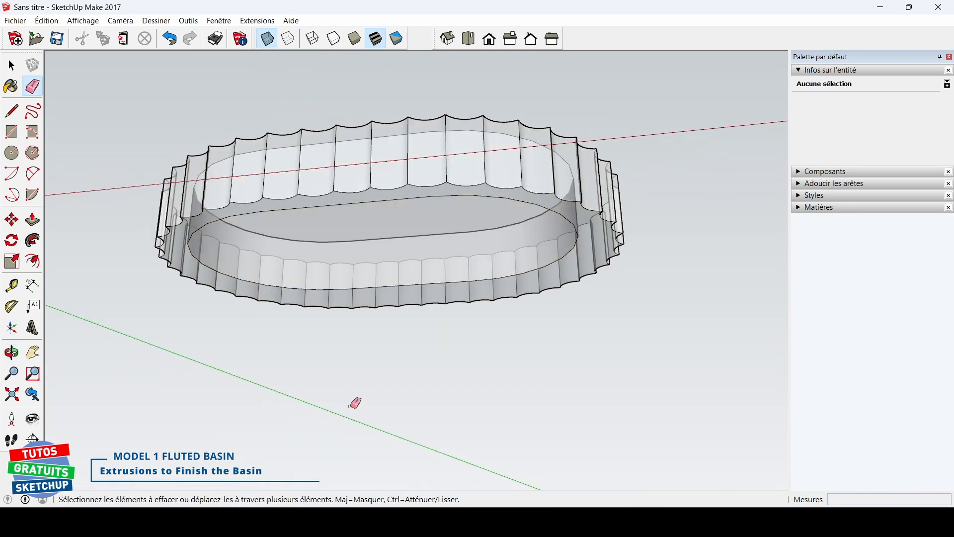
# Extrude the scalloped ring face upward into fluted walls around the oval floor.
pyautogui.click(32, 220)
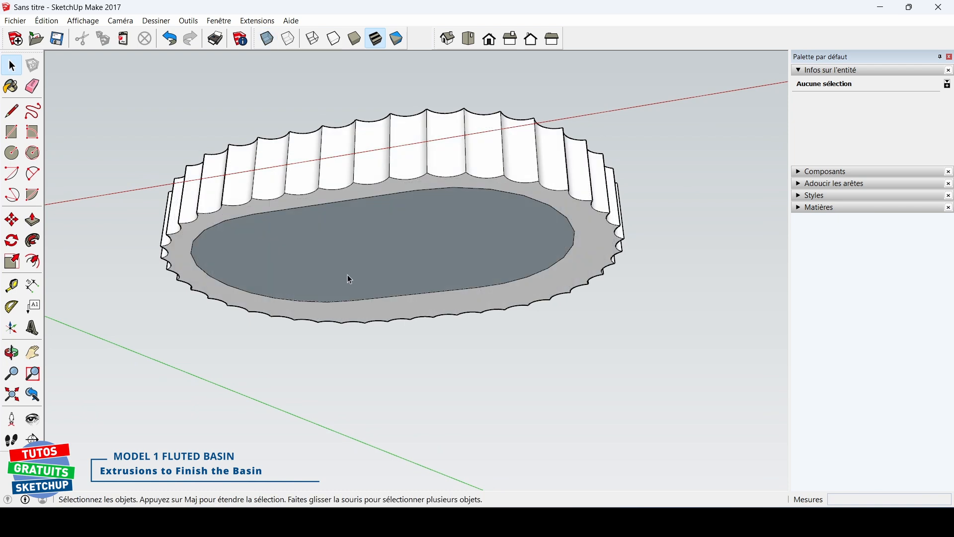
pyautogui.click(348, 274)
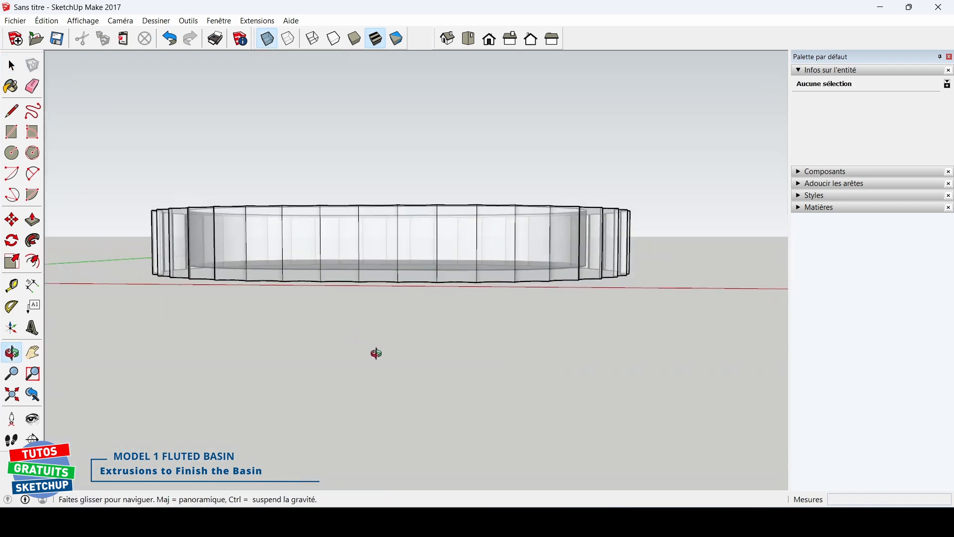
# Scale the top rim face outward about its centre so the fluted walls flare.
pyautogui.moveTo(376, 353); pyautogui.dragTo(345, 468)
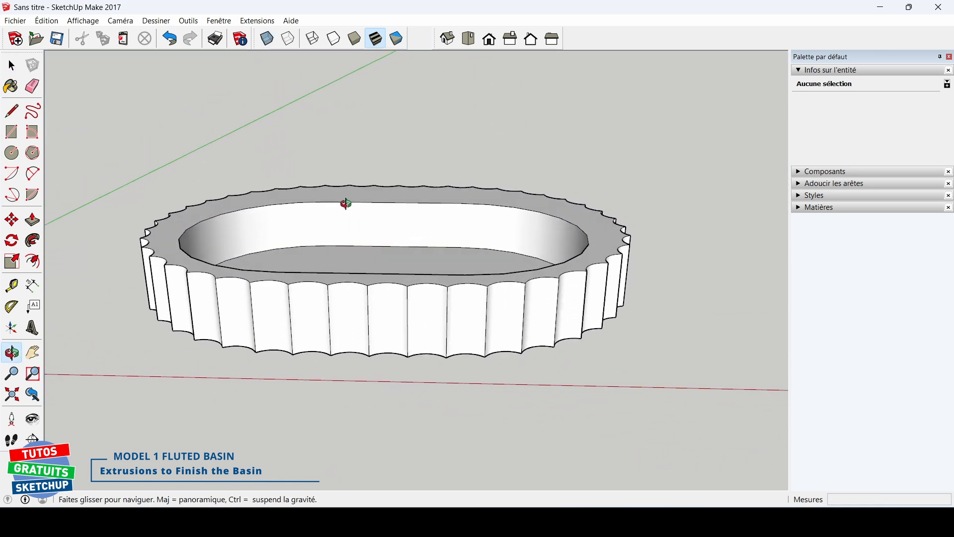
pyautogui.click(609, 232)
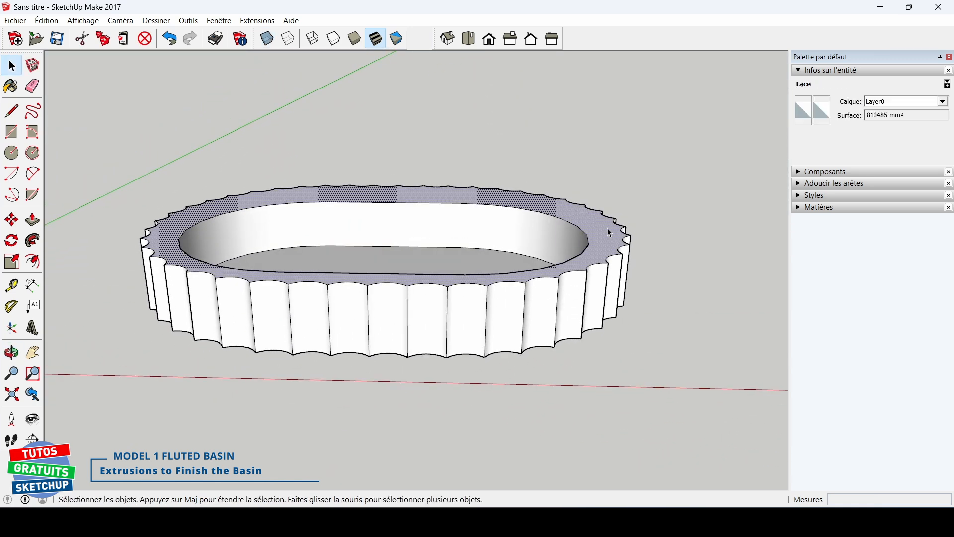
pyautogui.click(10, 262)
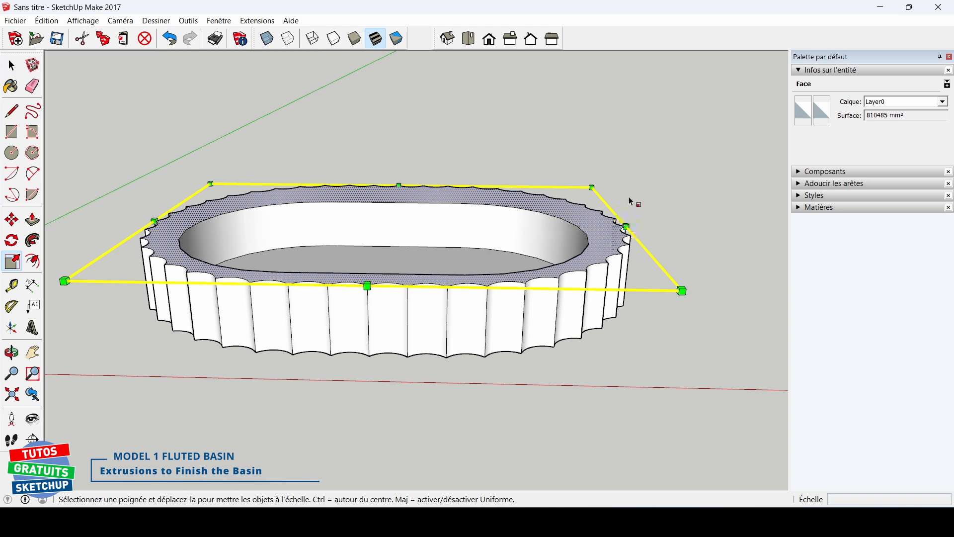
pyautogui.moveTo(627, 226)
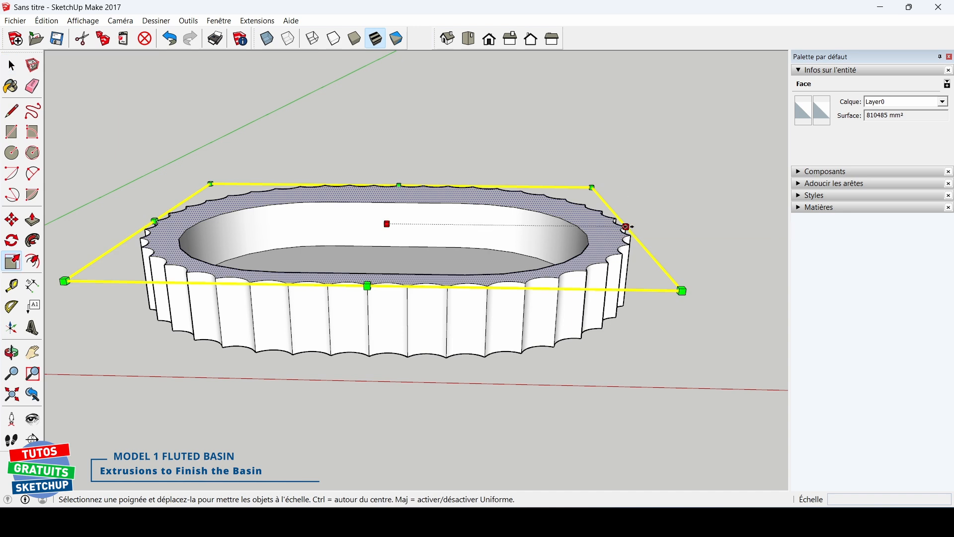
pyautogui.moveTo(630, 226); pyautogui.dragTo(650, 226)
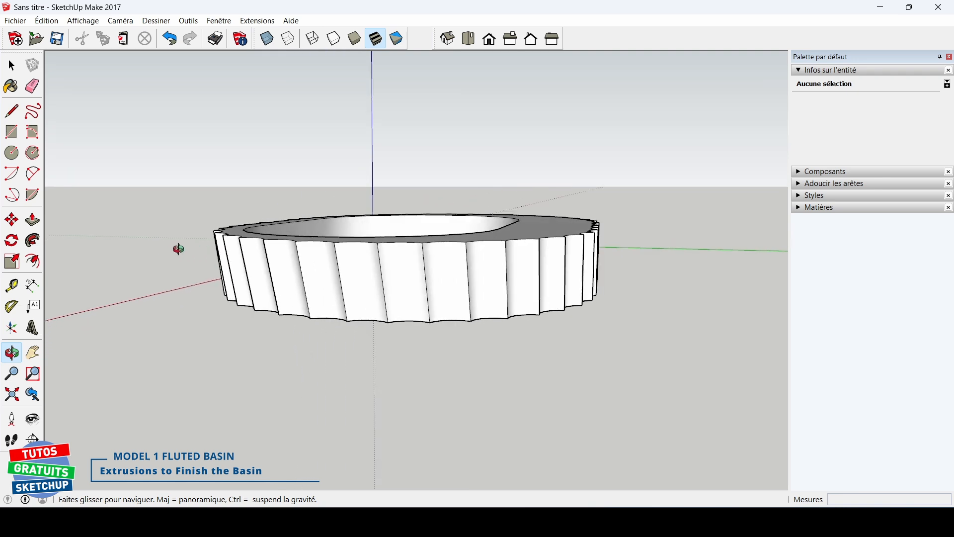
pyautogui.moveTo(178, 249); pyautogui.dragTo(678, 397)
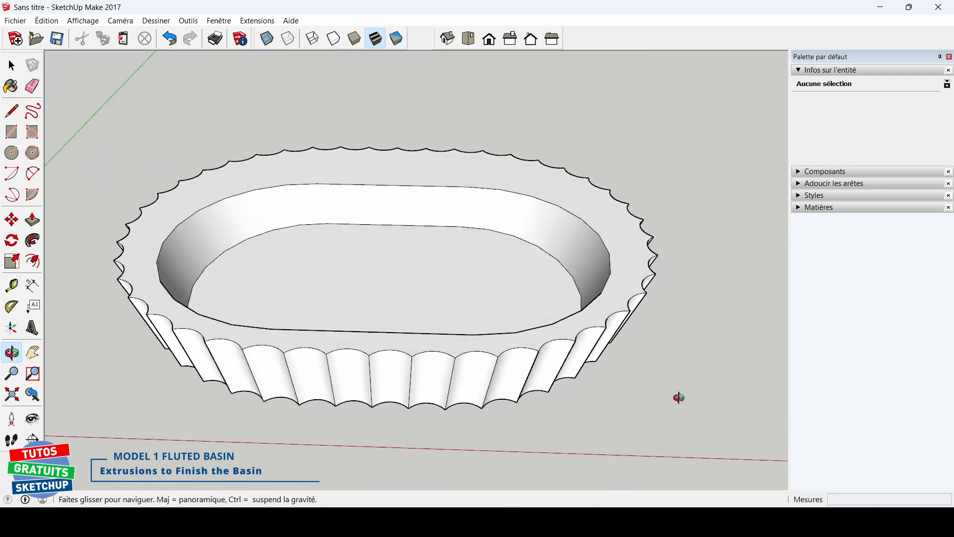